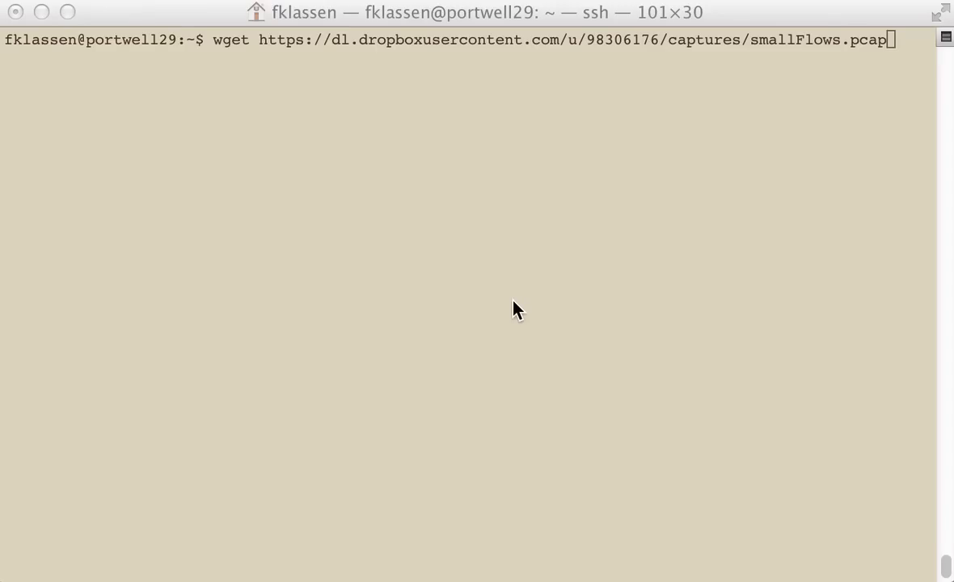
Step: Download smallFlows.pcap with wget and list the home directory to confirm it
key(Return)
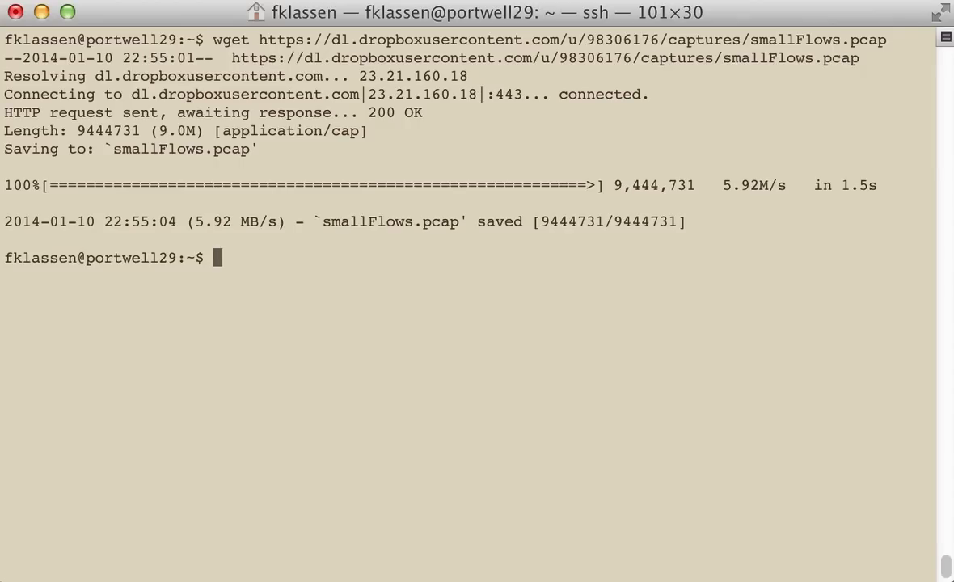
text(ls)
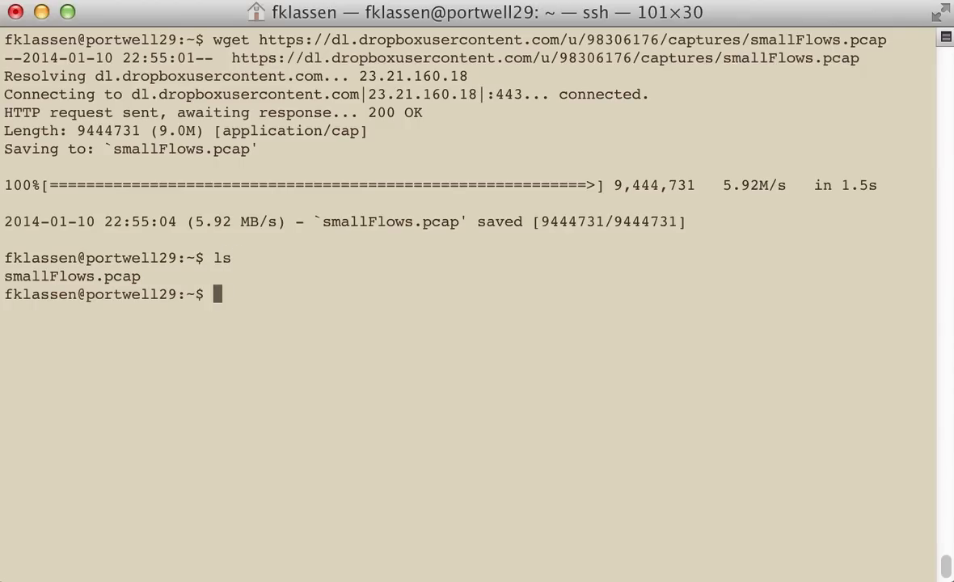
mouse_move(492, 307)
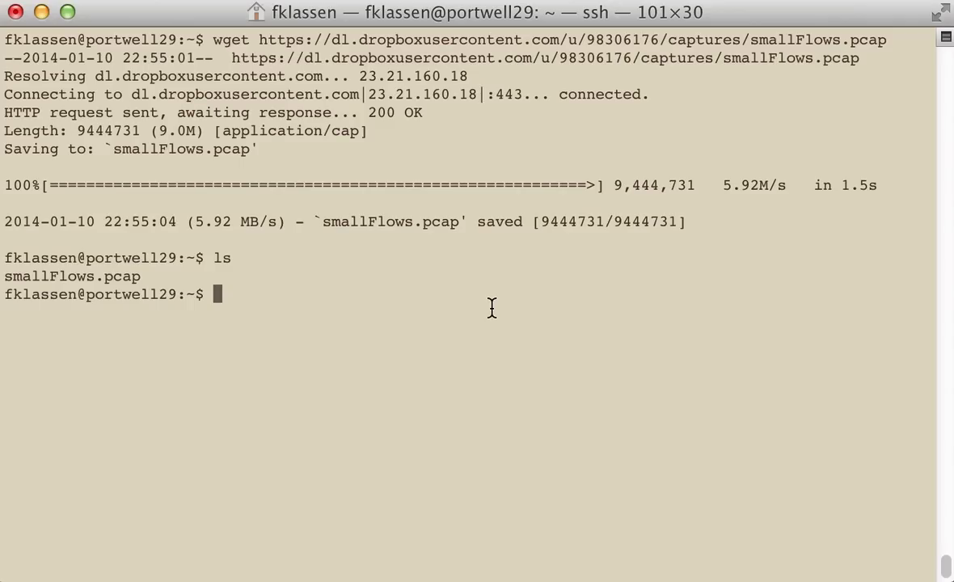
Step: Fetch tcpreplay-4.0.0.tar.gz from SourceForge with wget and unpack it with tar xf
text(wget https://downloads.sourceforge.net/project/tcpreplay/tcpreplay/4.0.0/tcpreplay-4.0.0.tar.gz)
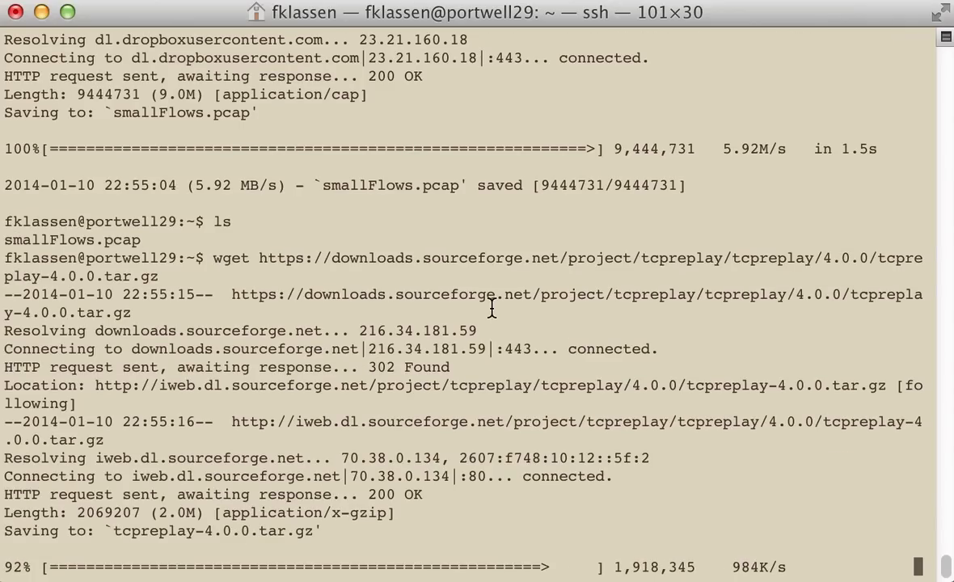
text(tar xf tcpreplay-4.0.0.tar.gz)
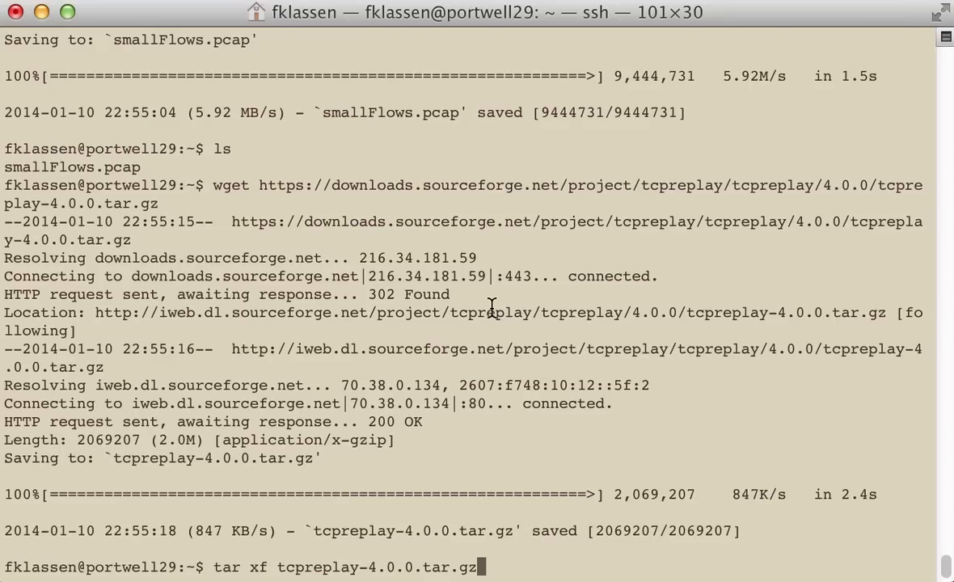
key(Return)
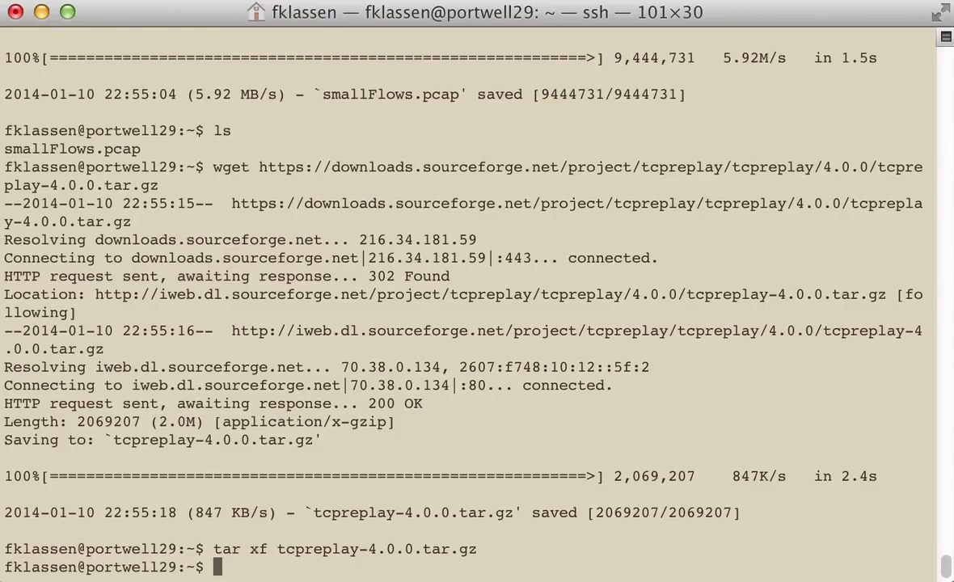
Step: Enter the tcpreplay-4.0.0 folder and run ./configure on the source
text(ls)
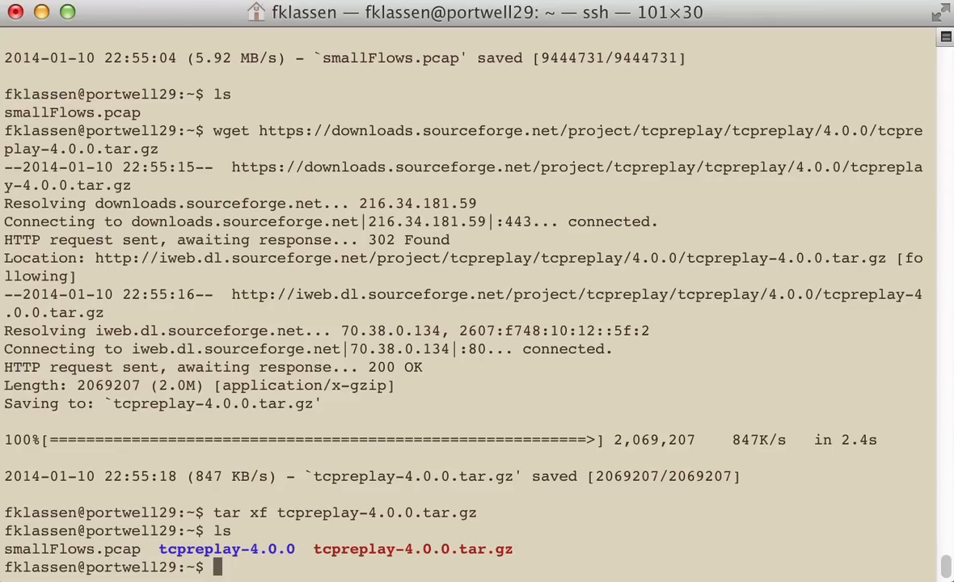
text(cd tcpreplay-4.0.0/)
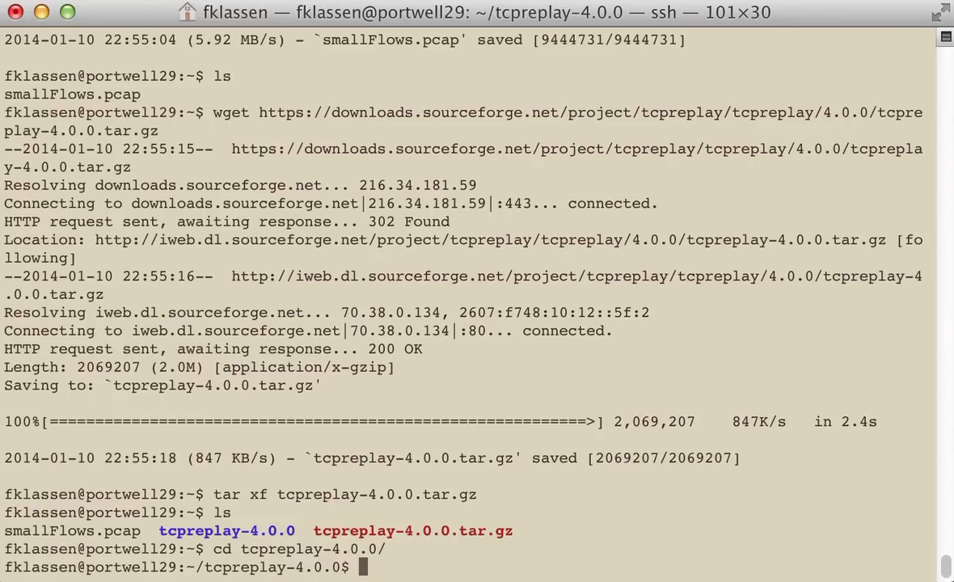
text(./com)
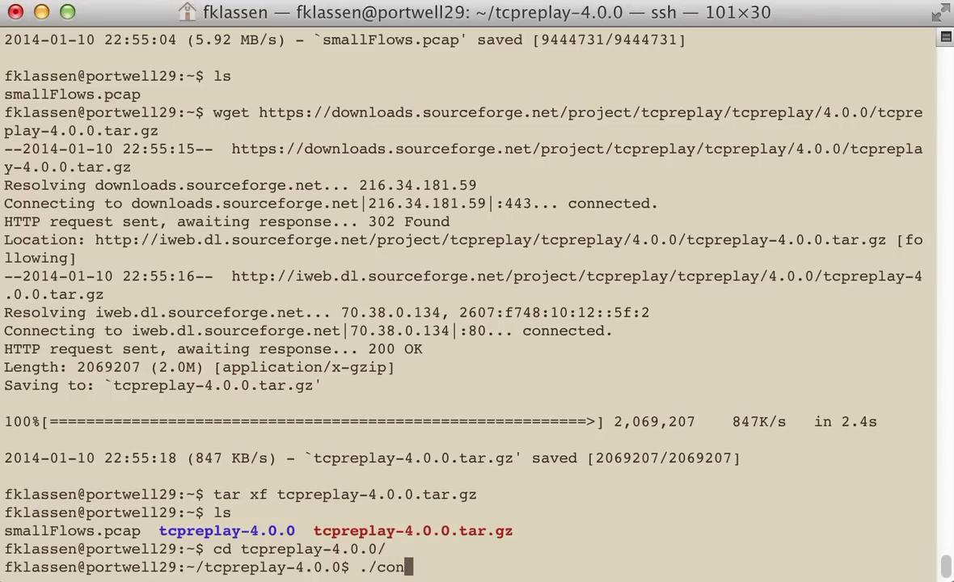
text(fig)
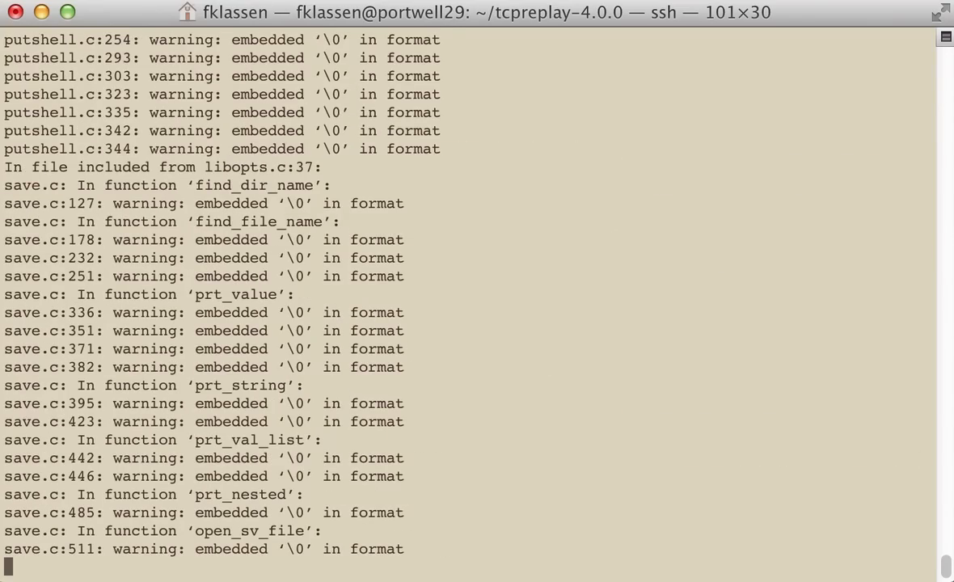
Step: Compile with make and follow the build output to completion
scroll(down, 3)
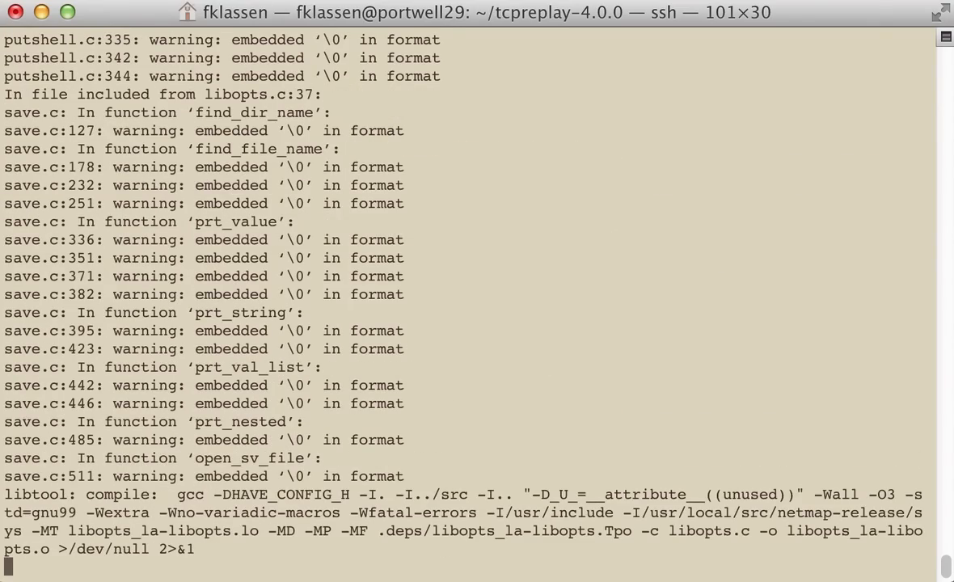
scroll(down, 3)
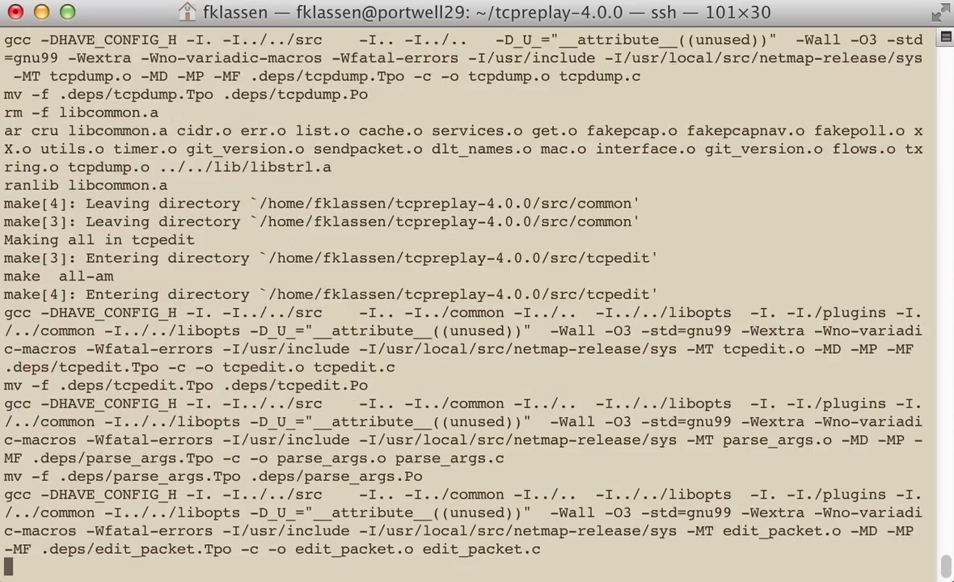
scroll(down, 3)
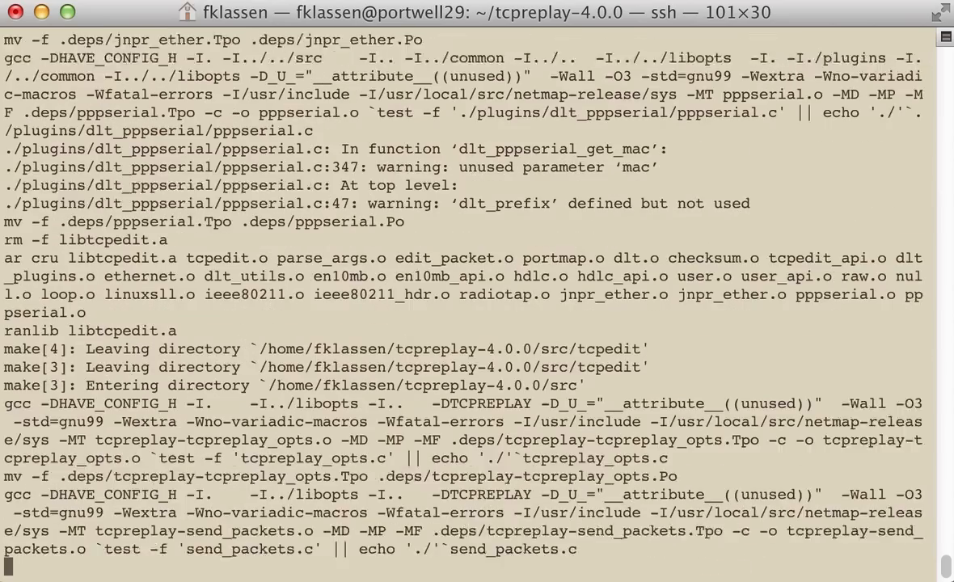
scroll(down, 3)
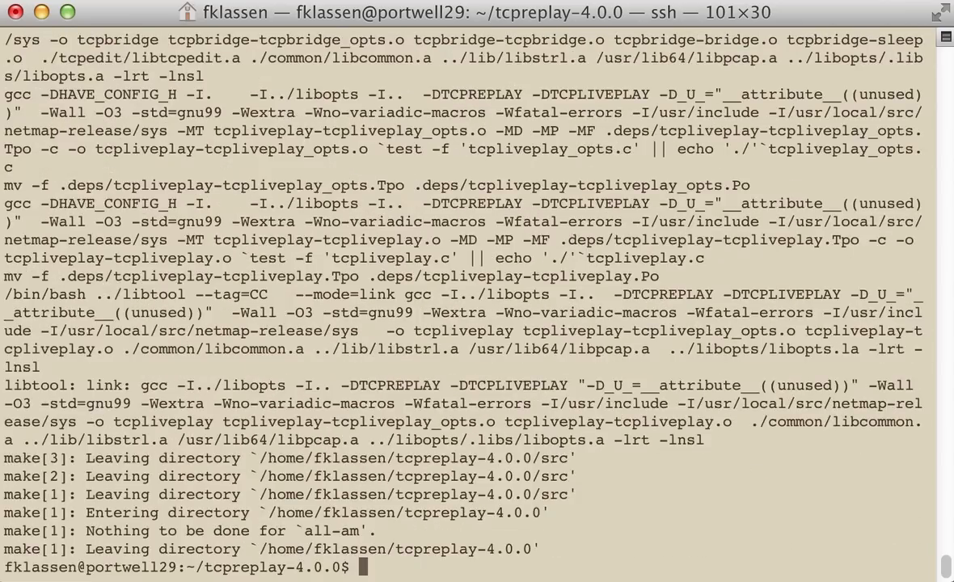
Step: Run sudo make test and watch the tcpprep, tcpreplay and tcprewrite tests report OK
text(s)
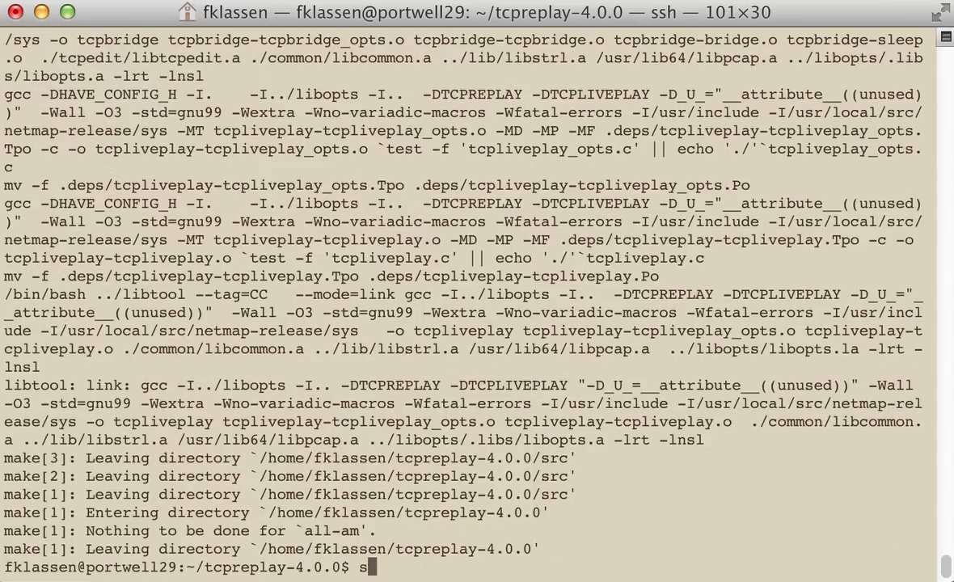
text(udo mo)
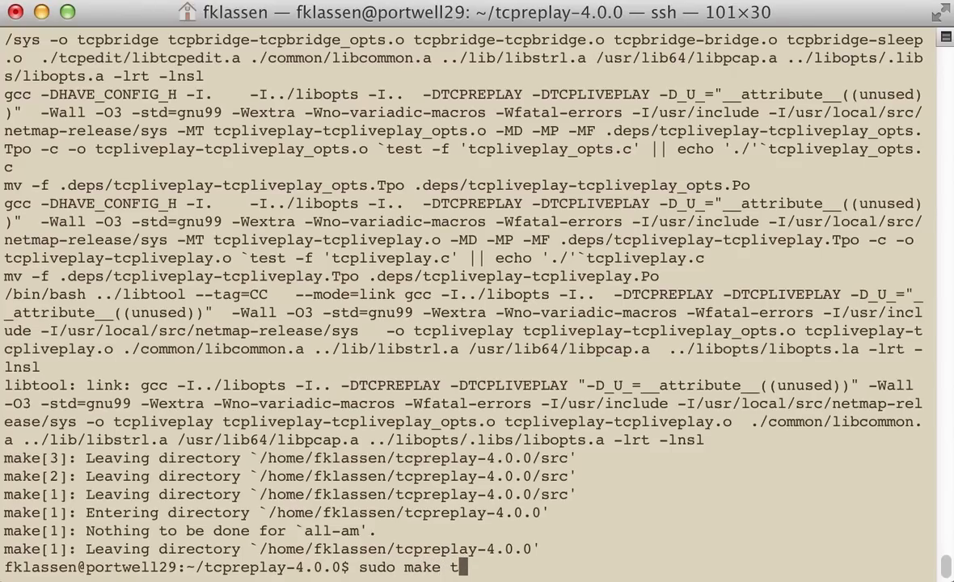
key(Return)
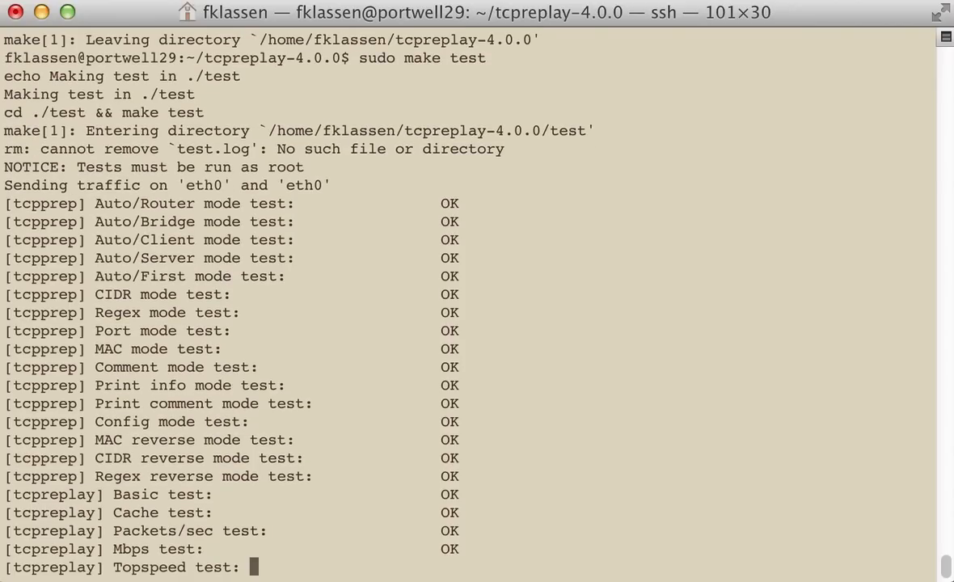
scroll(down, 3)
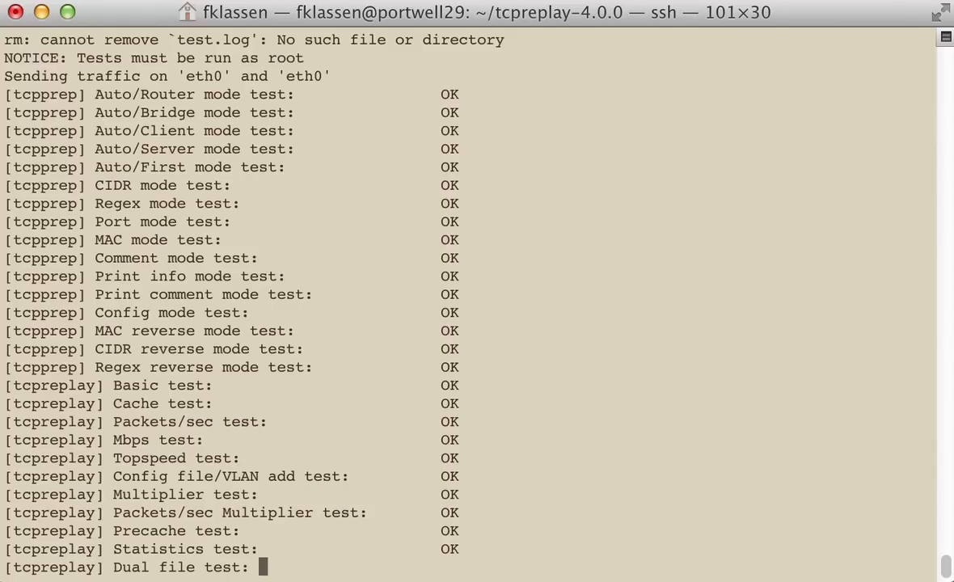
scroll(down, 3)
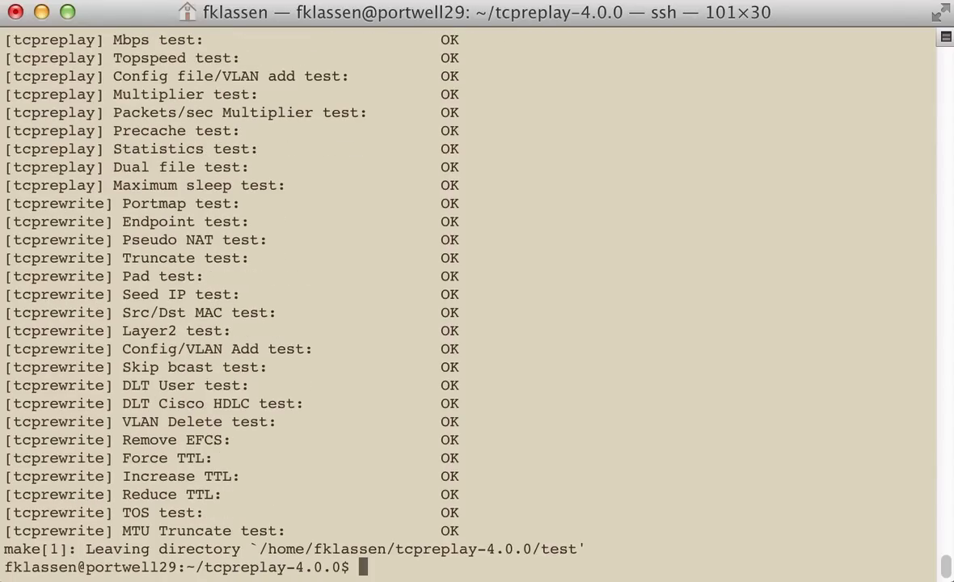
Step: Install the tools into /usr/local with sudo make install and return home with cd
text(sudo)
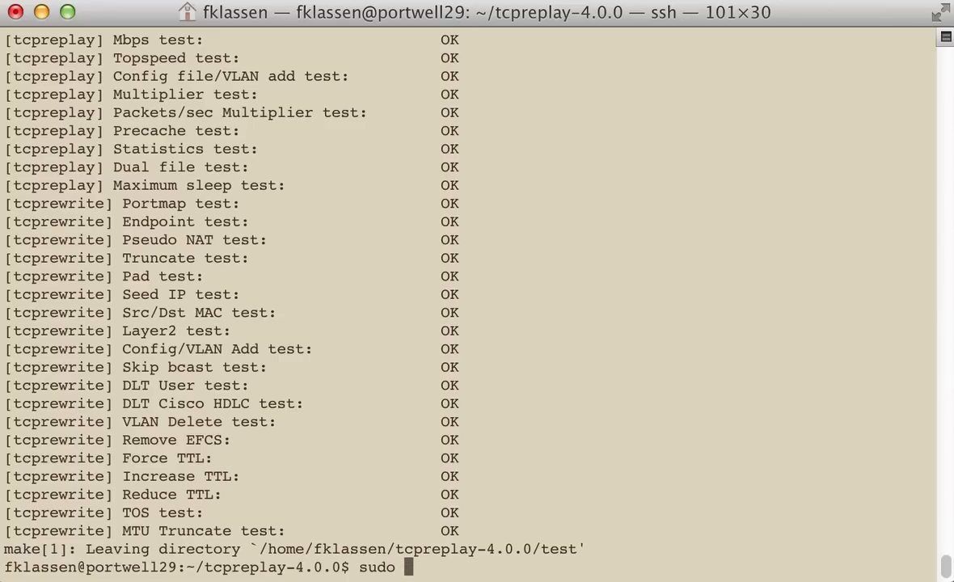
text(m)
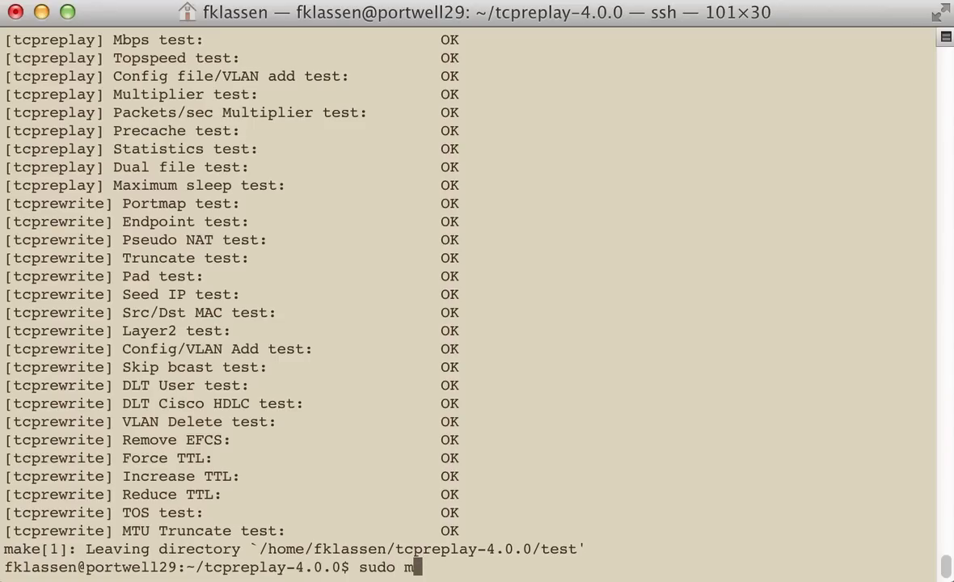
text(ake install)
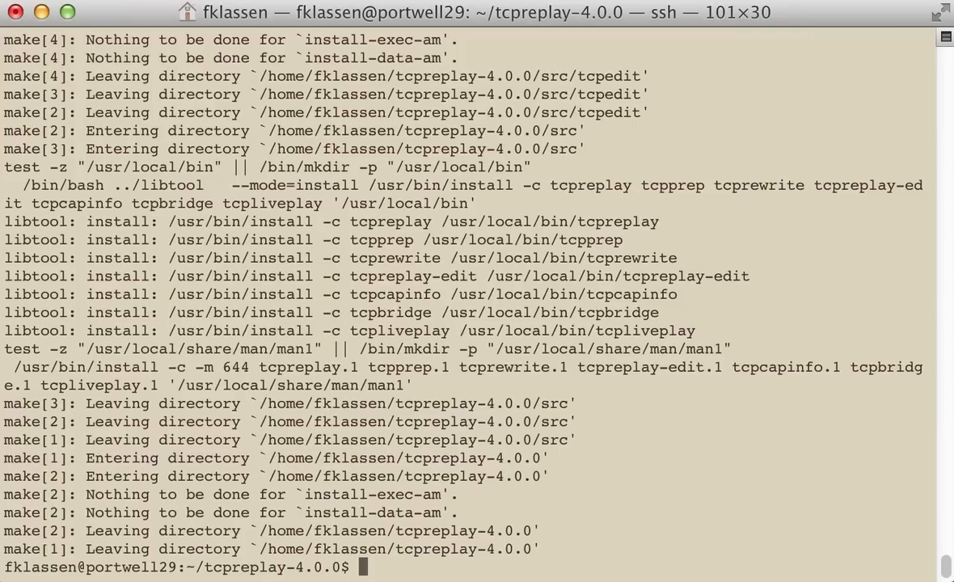
text(cd)
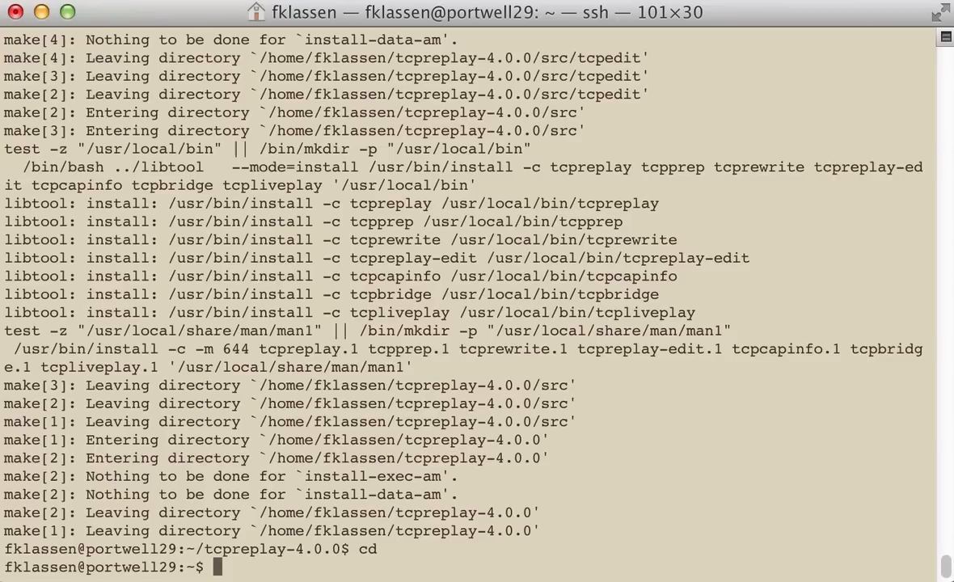
Step: List the home directory and show tcpreplay -V reporting version 4.0.0 and build features
text(ls)
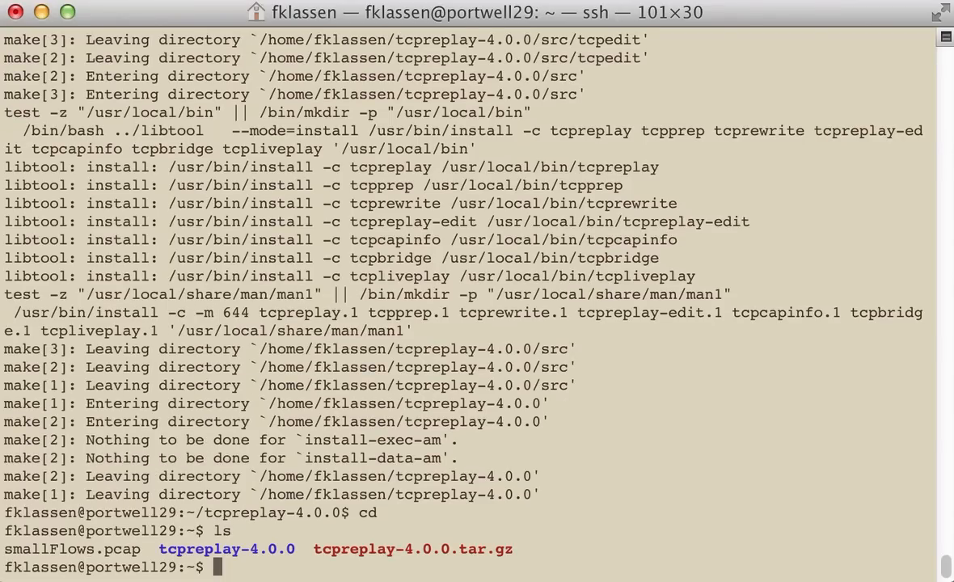
text(tc)
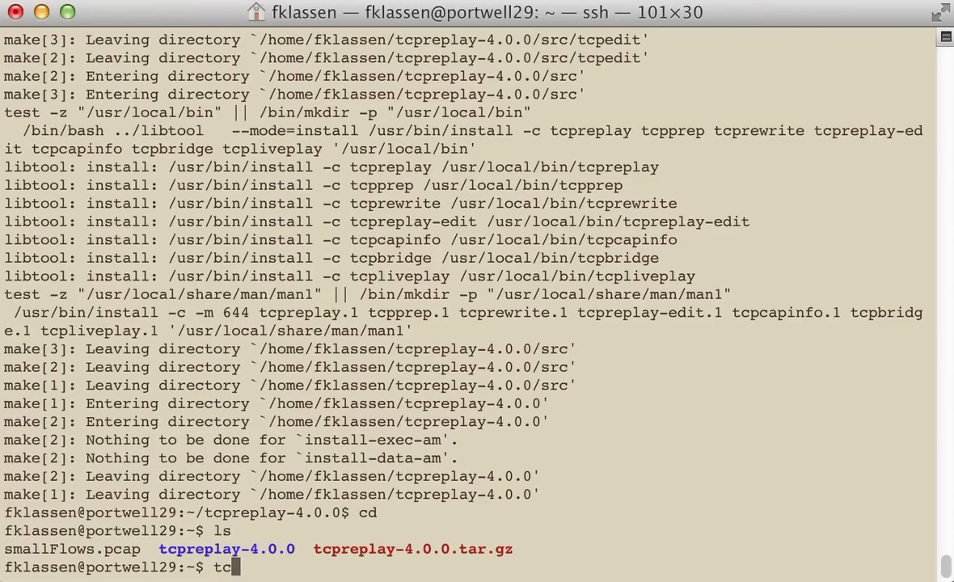
text(replay)
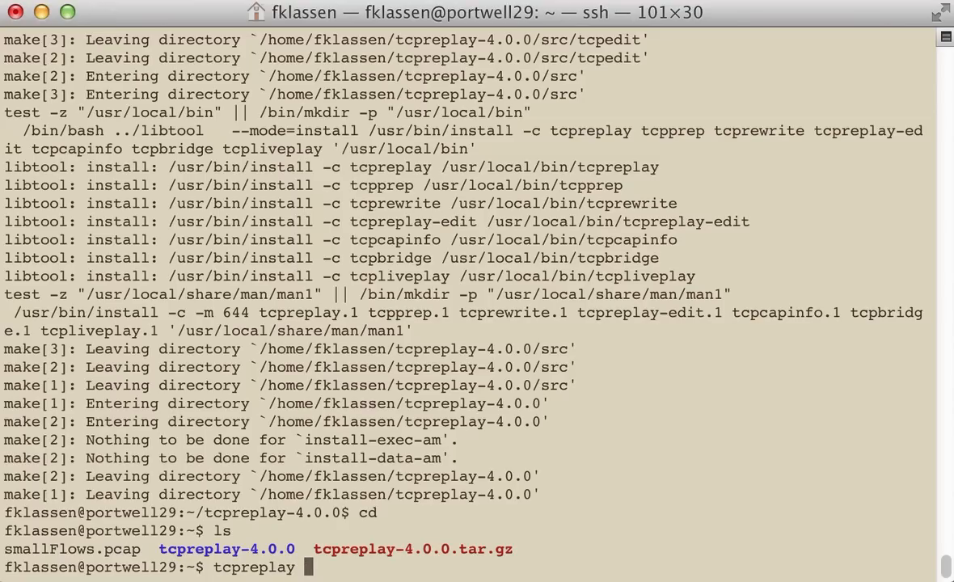
text(-V)
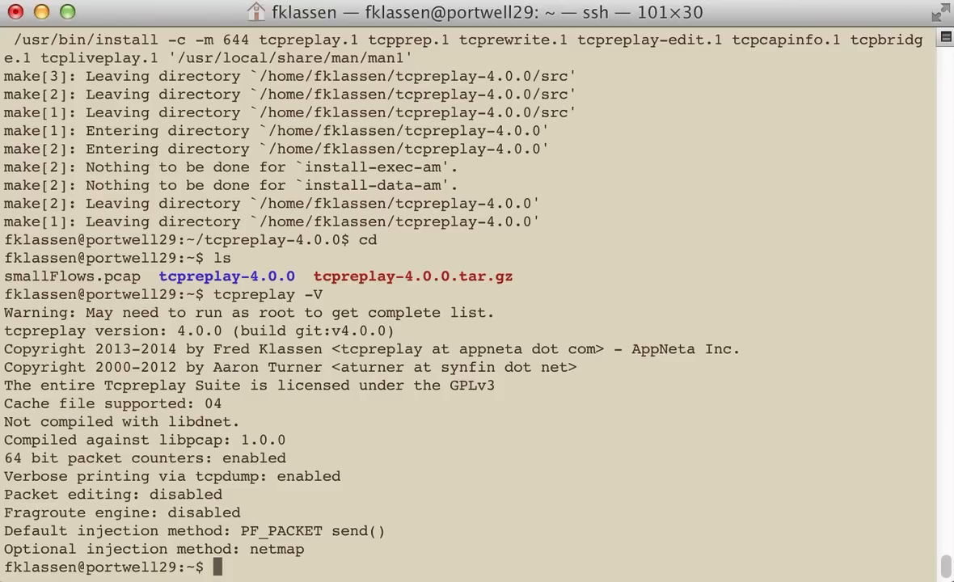
text(sudo)
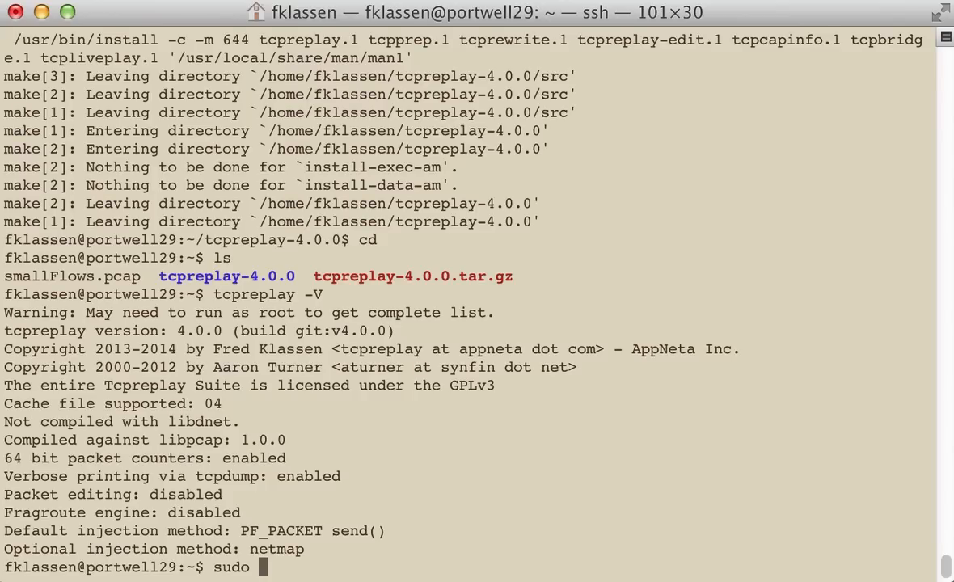
Step: Compose sudo tcpreplay -i eth7 -t -K smallFlows.pcap at the prompt without running it
text(t)
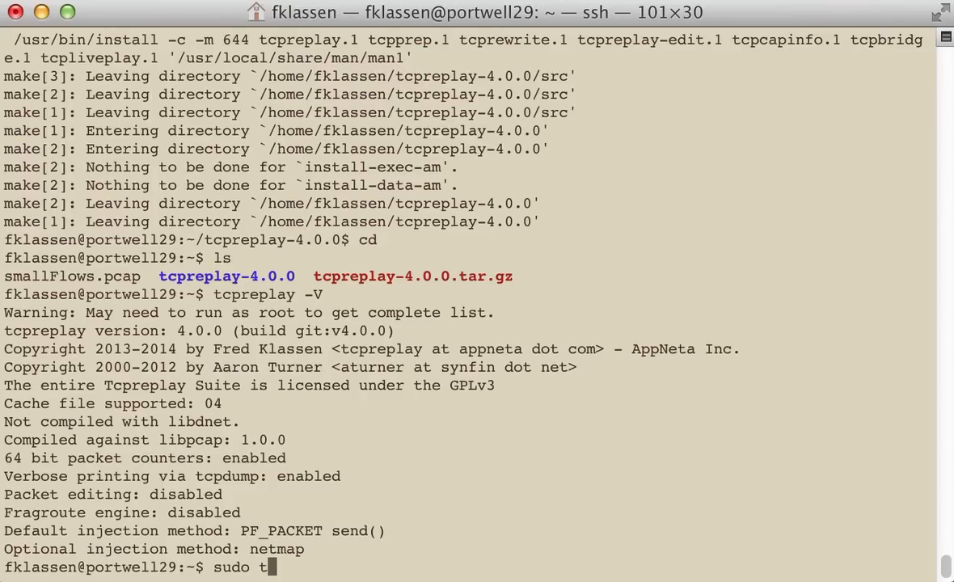
text(cp)
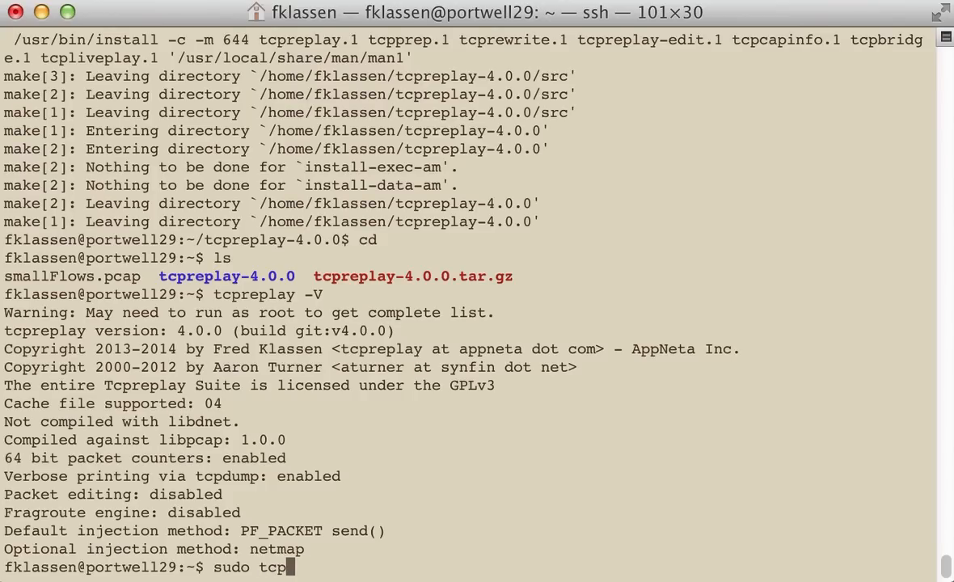
text(replay)
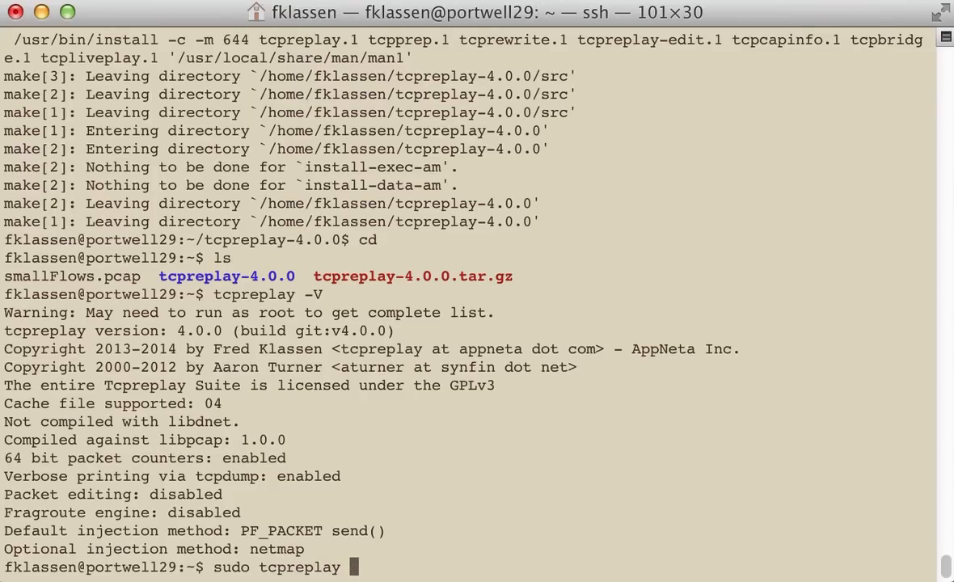
text(-i)
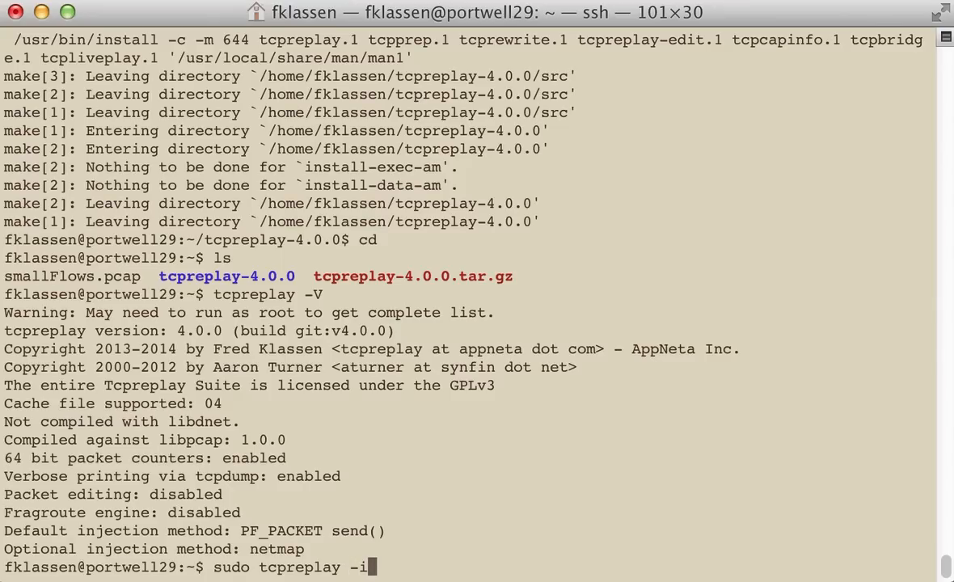
text(eh)
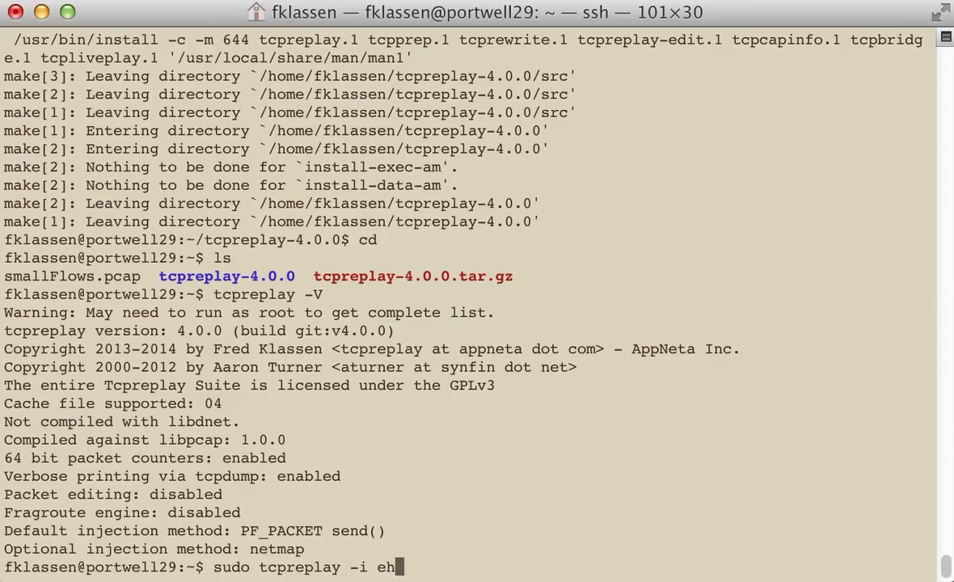
text(h)
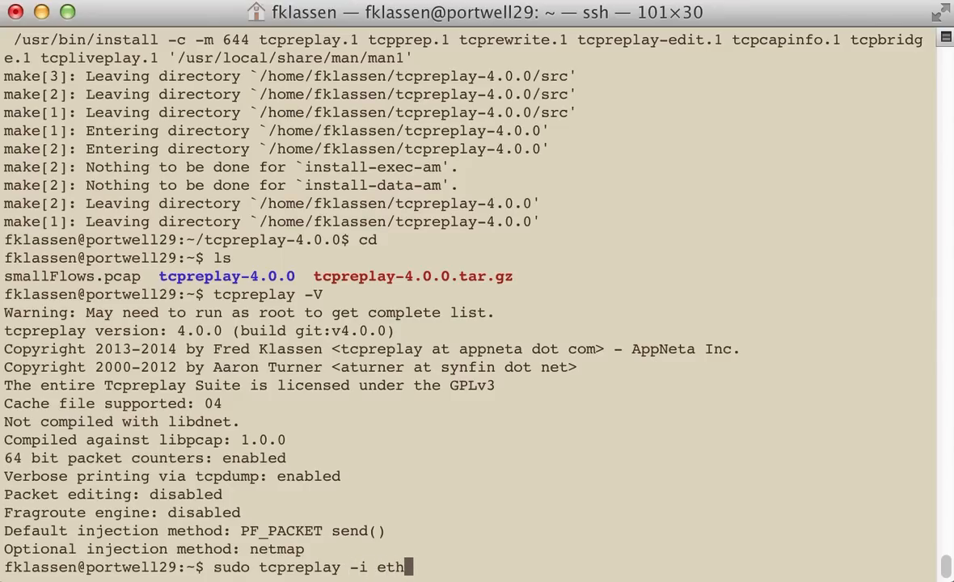
text(7 -t)
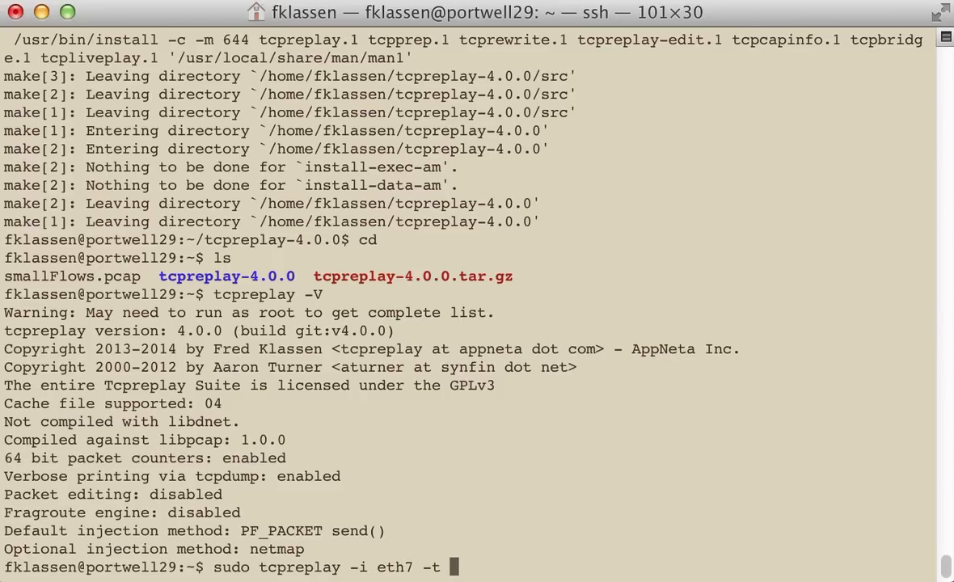
text(-)
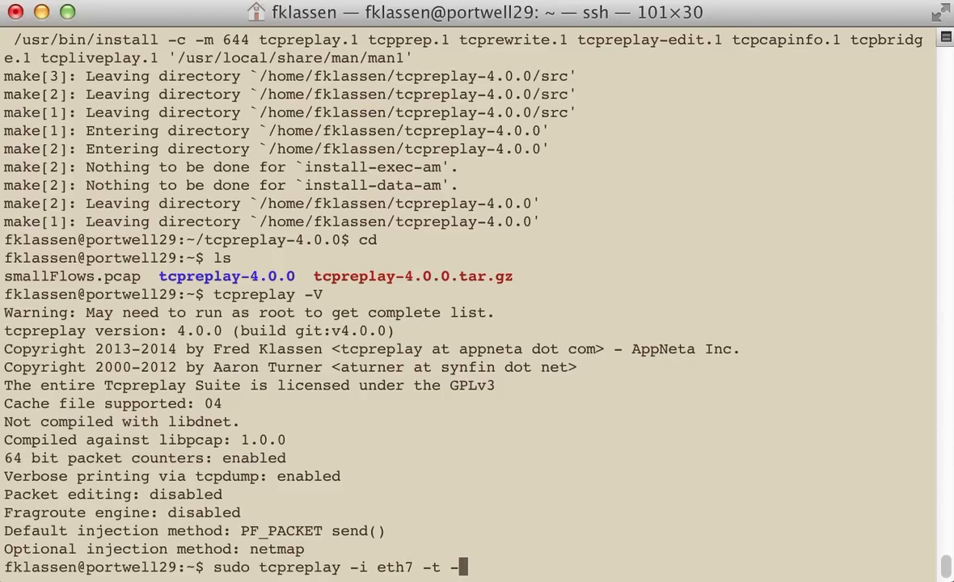
text(K)
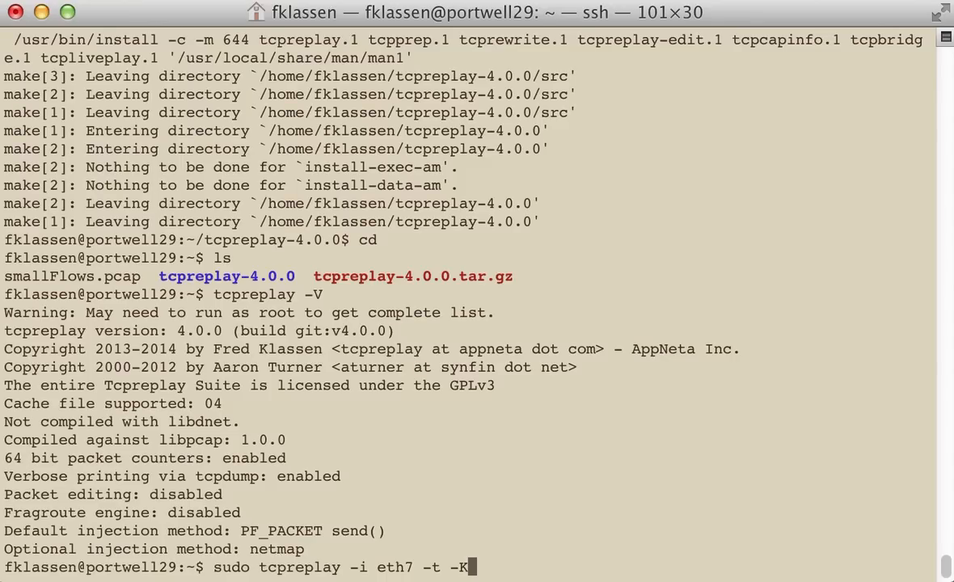
text(s)
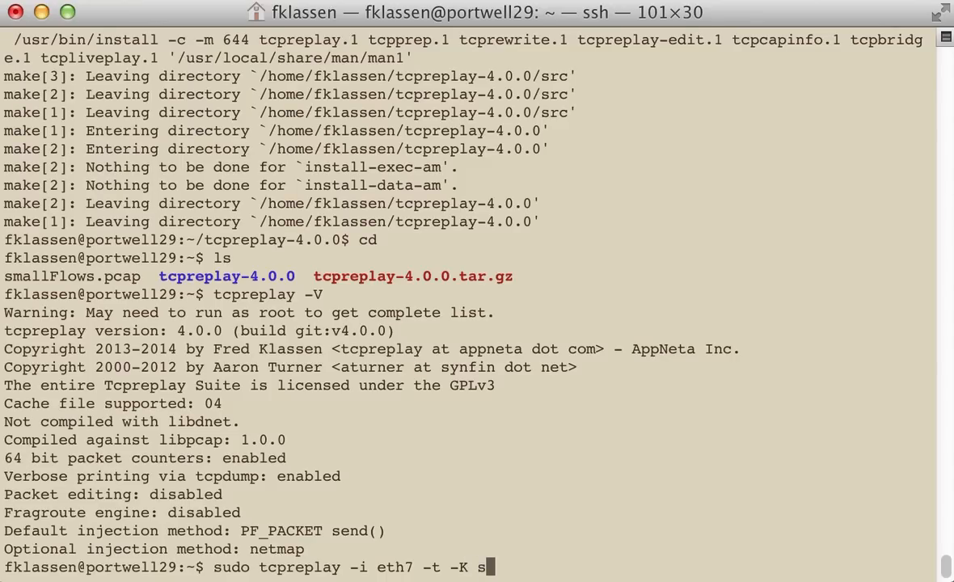
text(mallFlows.pcap)
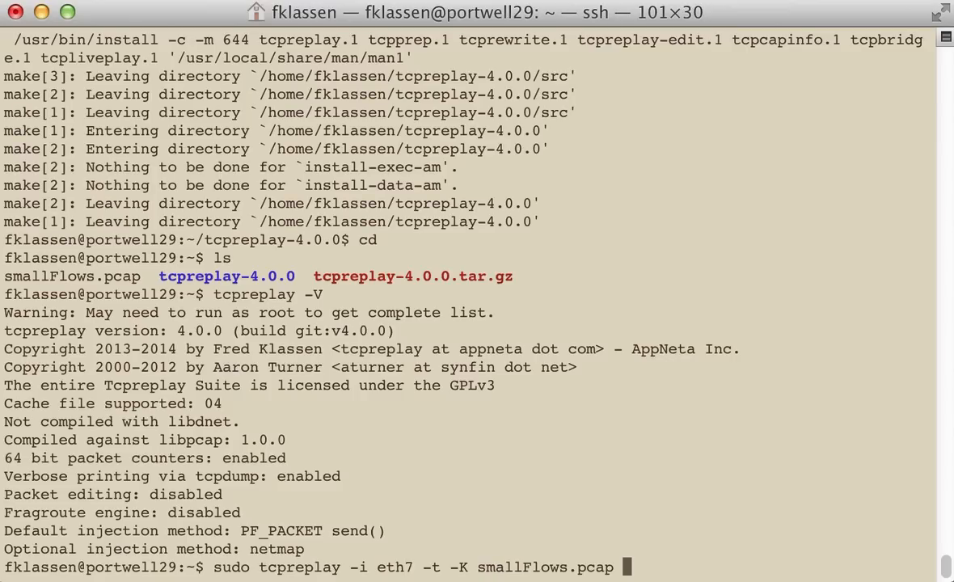
Step: Run the replay on eth7 and highlight the 14261 packets at 7793.28 Mbps result
key(Return)
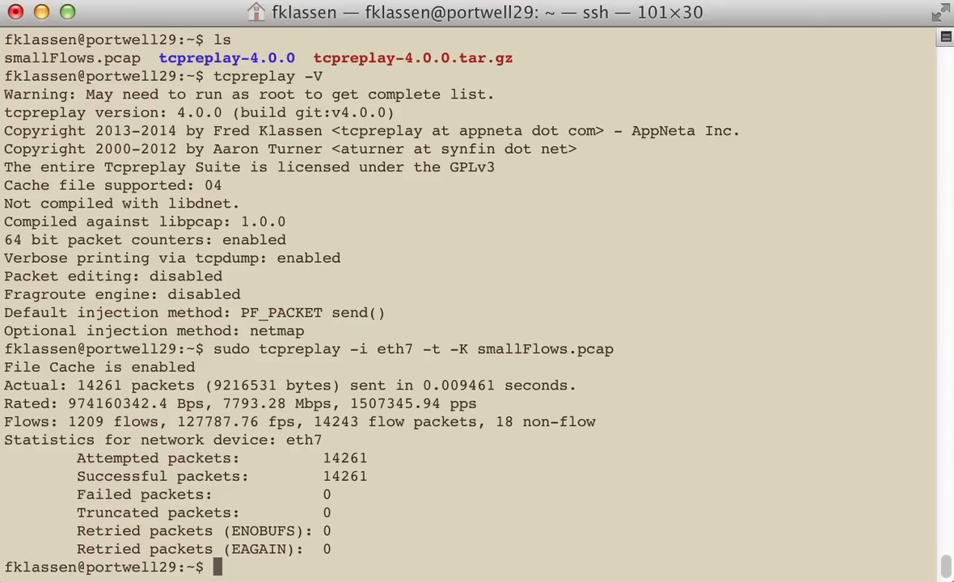
mouse_move(334, 343)
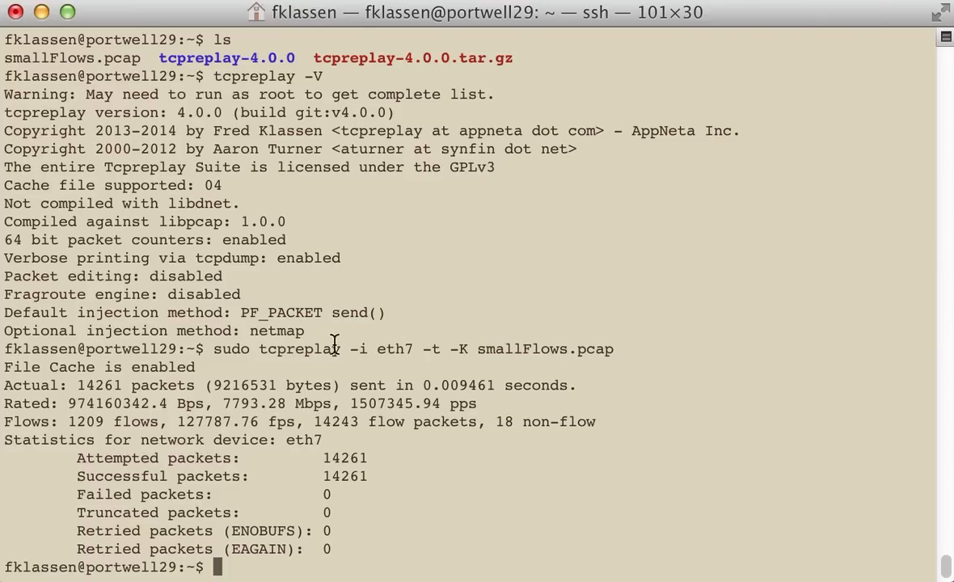
double_click(239, 405)
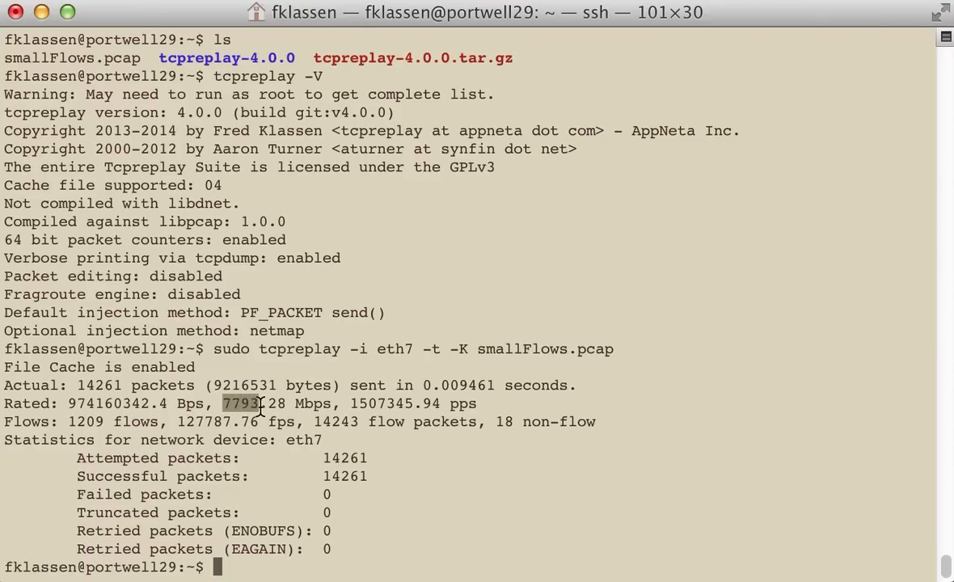
mouse_move(301, 388)
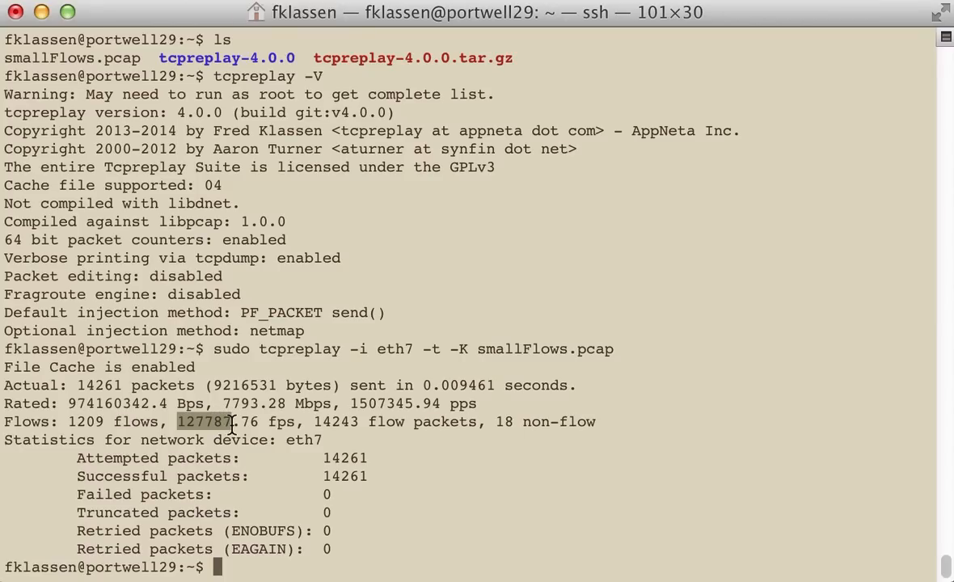
mouse_move(495, 411)
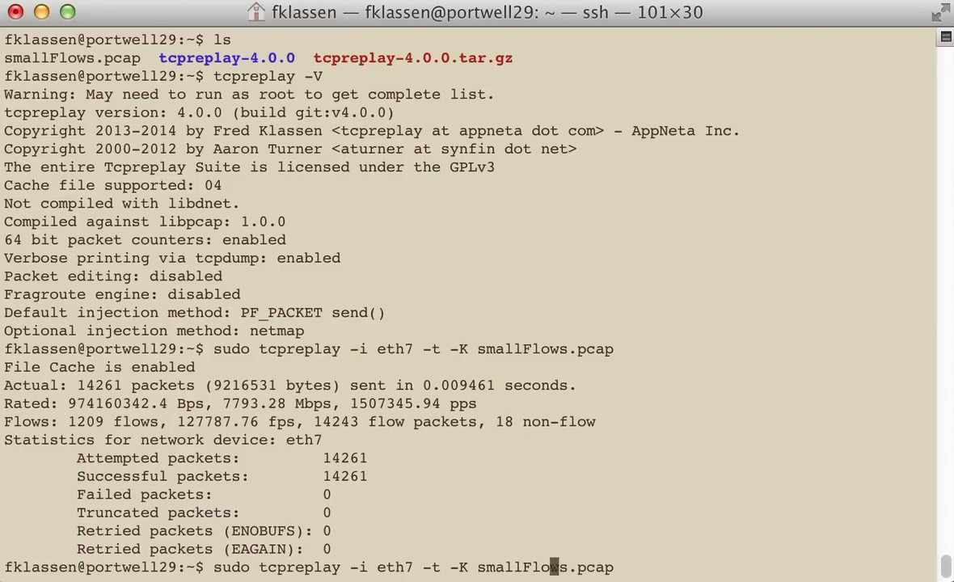
Step: Recall the replay command and add --loop 500 before the file name
text(--)
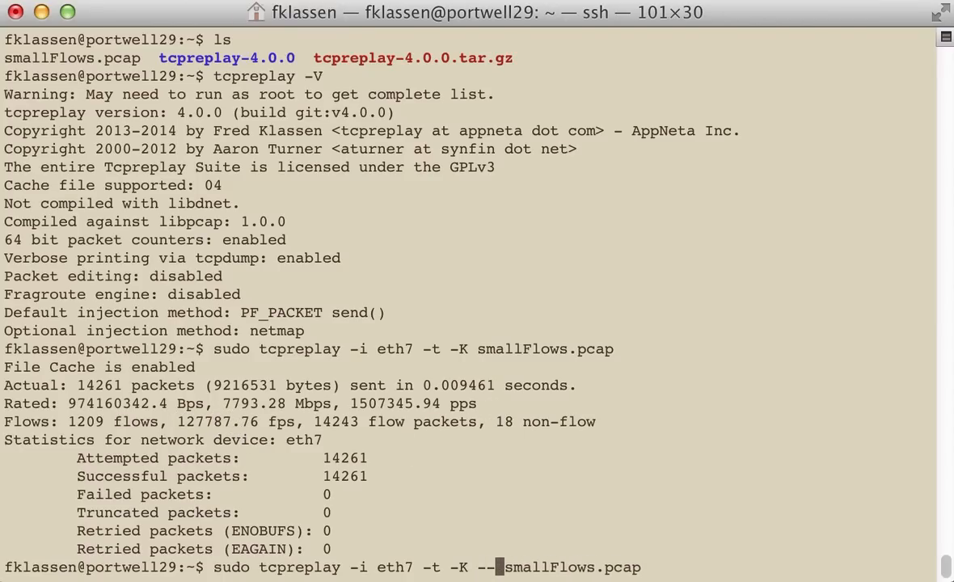
text(loop)
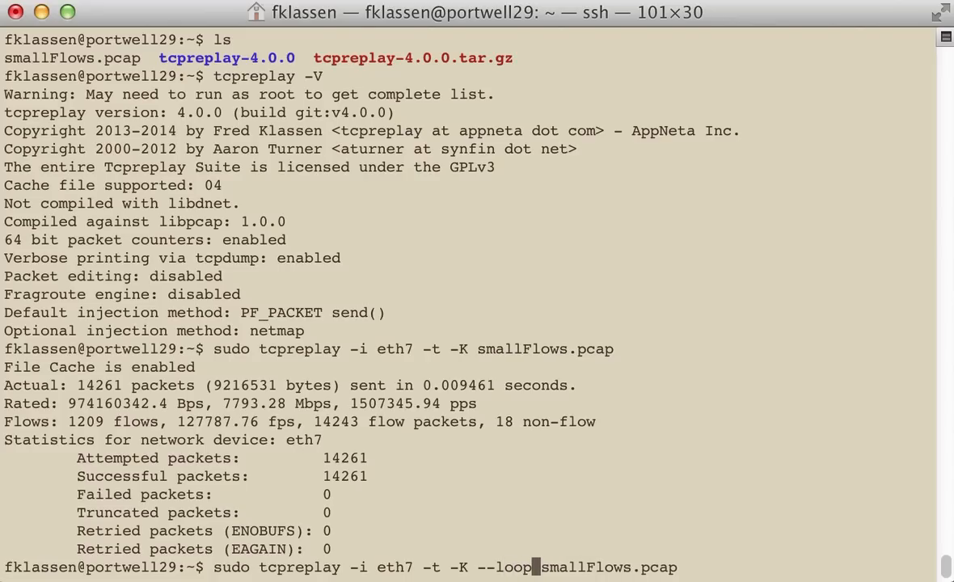
text(50)
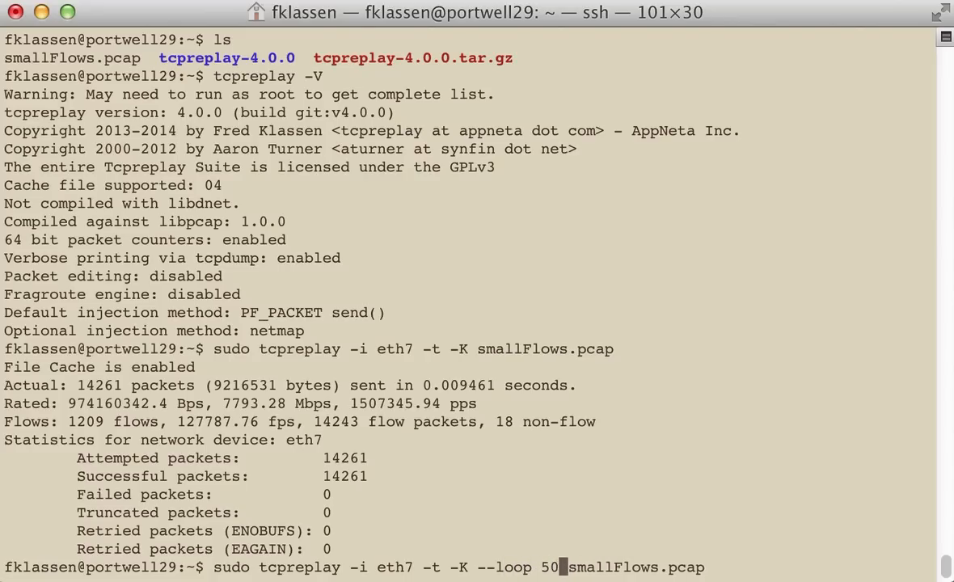
text(0)
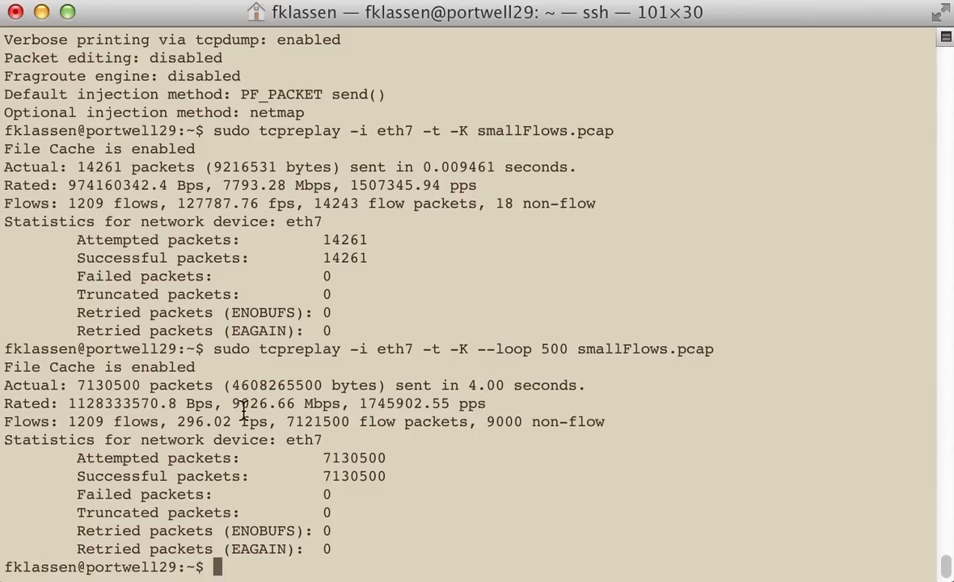
Step: Run the 500-loop replay and highlight its 9026.66 Mbps rate for 7130500 packets
double_click(250, 404)
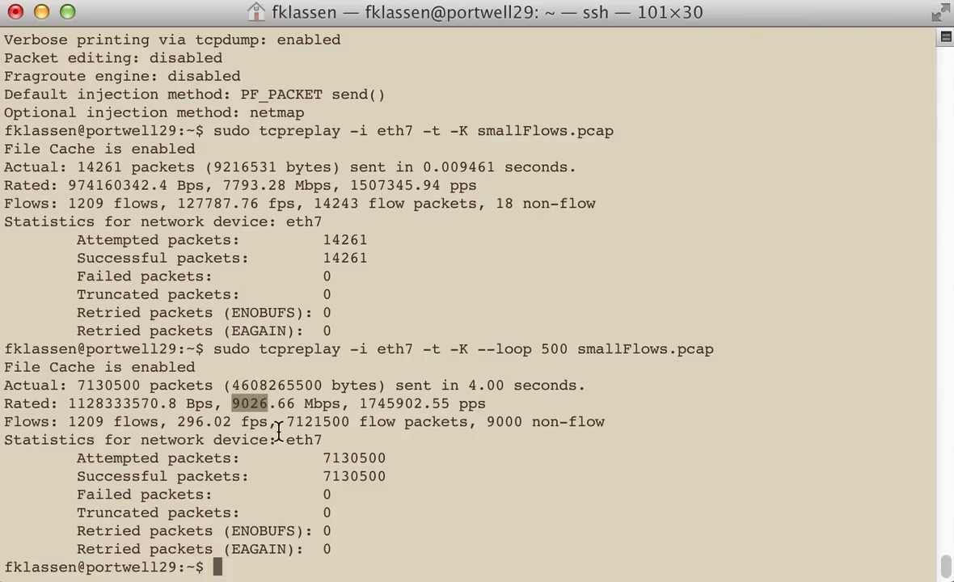
mouse_move(173, 421)
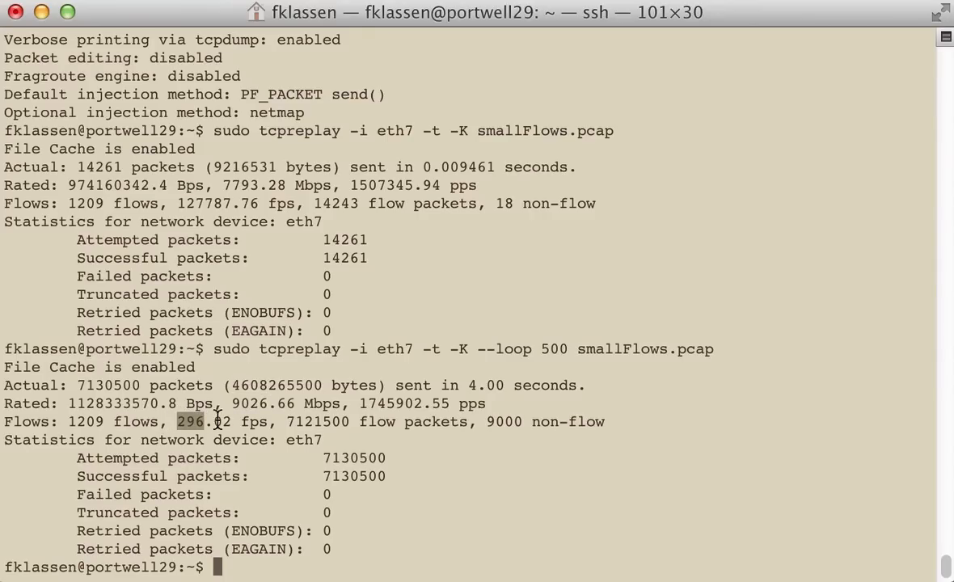
mouse_move(424, 370)
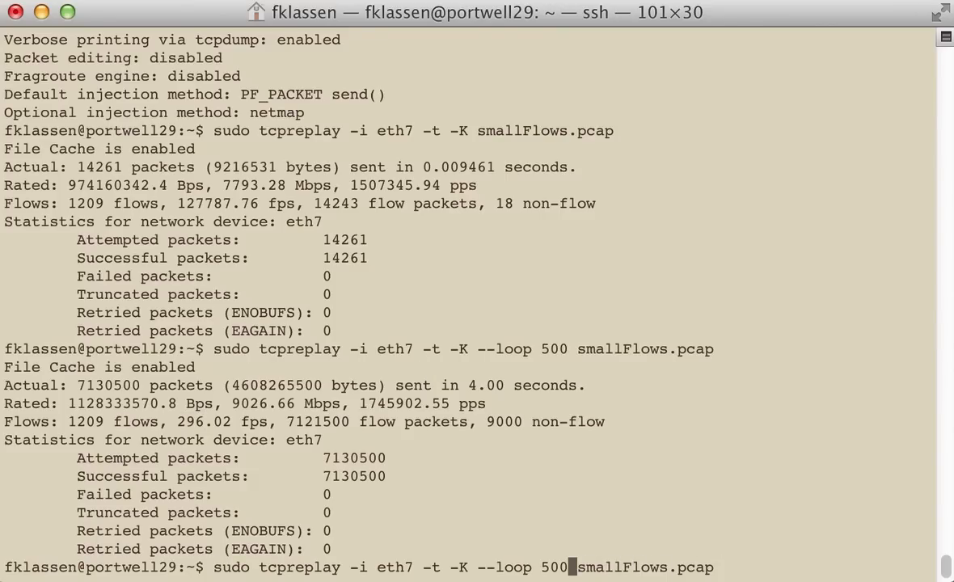
Step: Add --unique-ip to the 500-loop tcpreplay command for smallFlows.pcap on eth7
text(--unique)
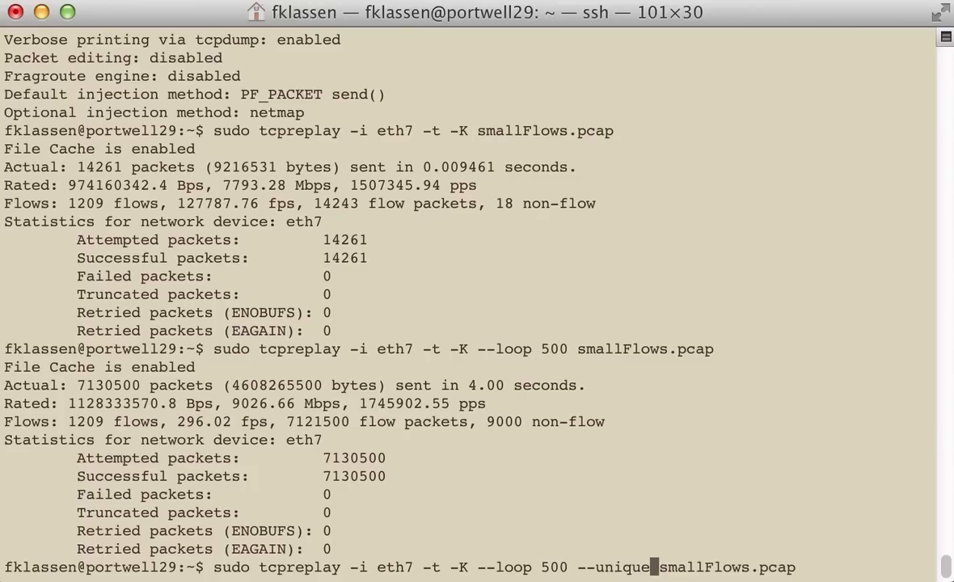
text(-ip)
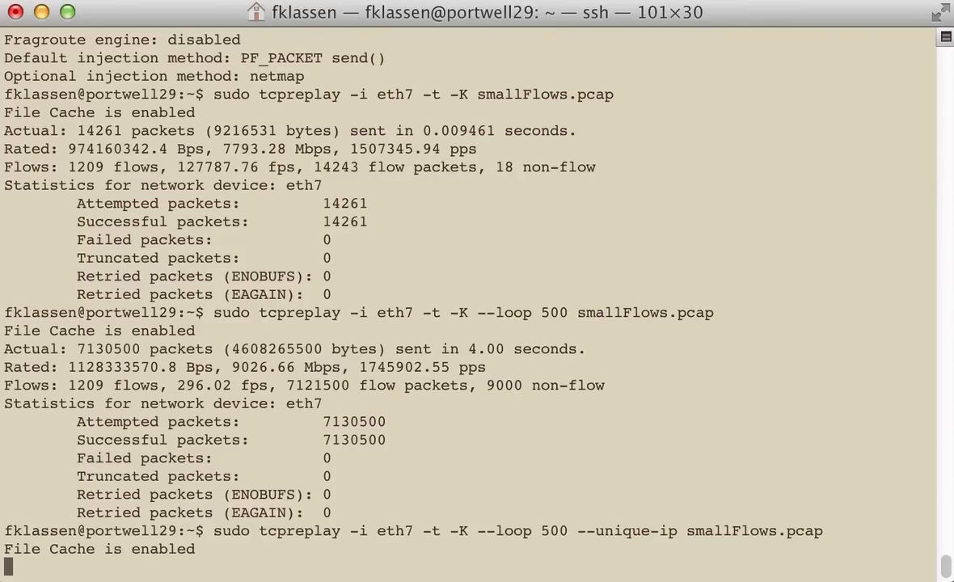
Step: Run the unique-IP replay and highlight the 8850.67 Mbps rate in its statistics
key(Return)
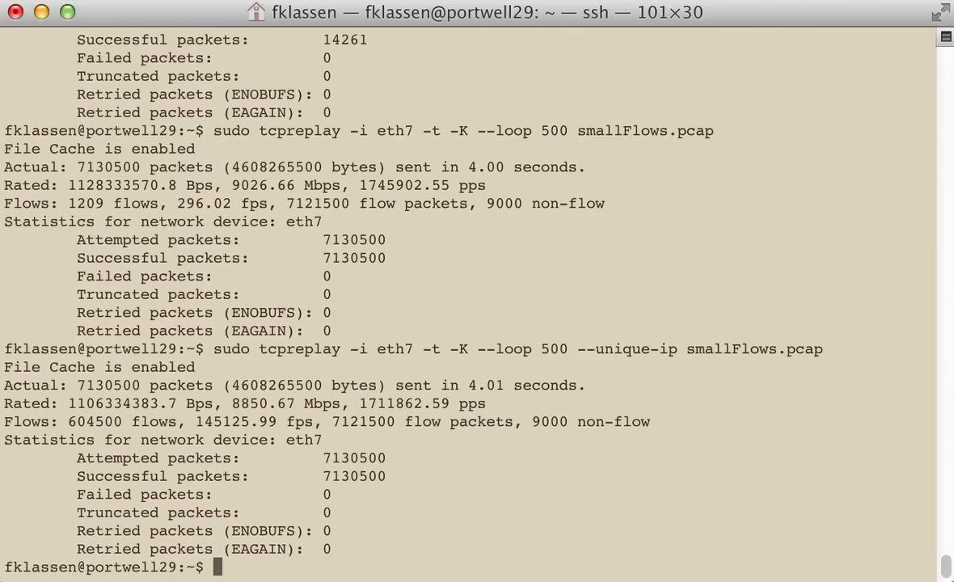
mouse_move(283, 414)
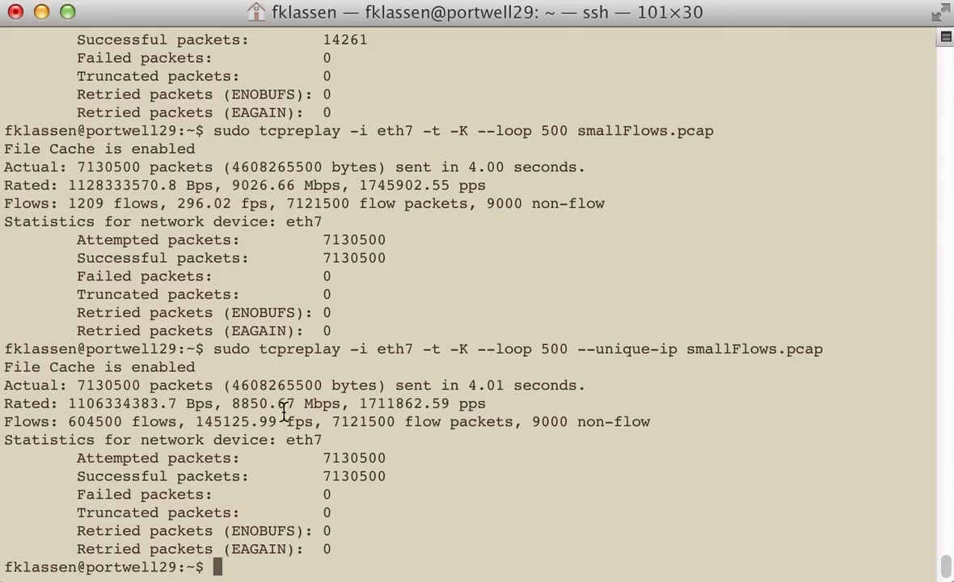
double_click(265, 404)
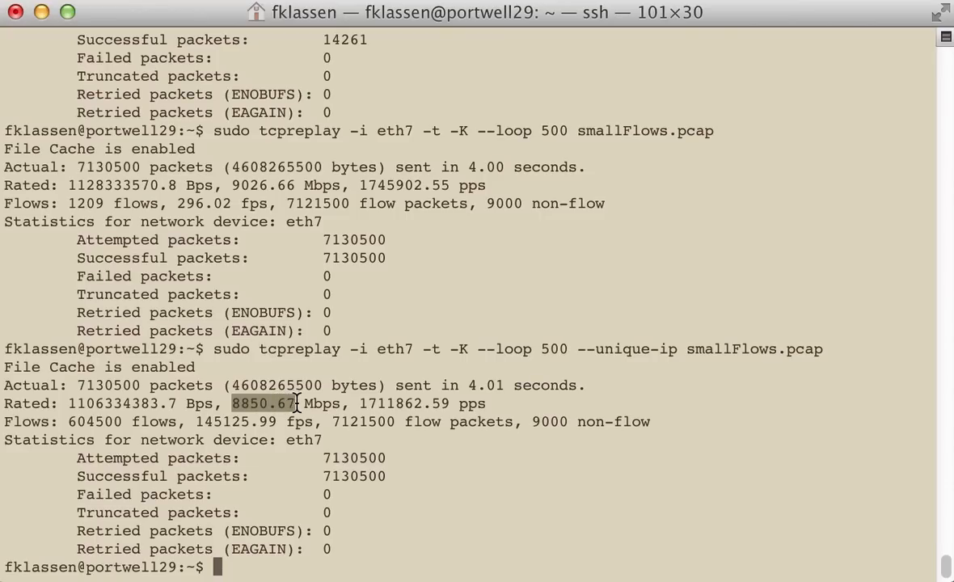
mouse_move(287, 408)
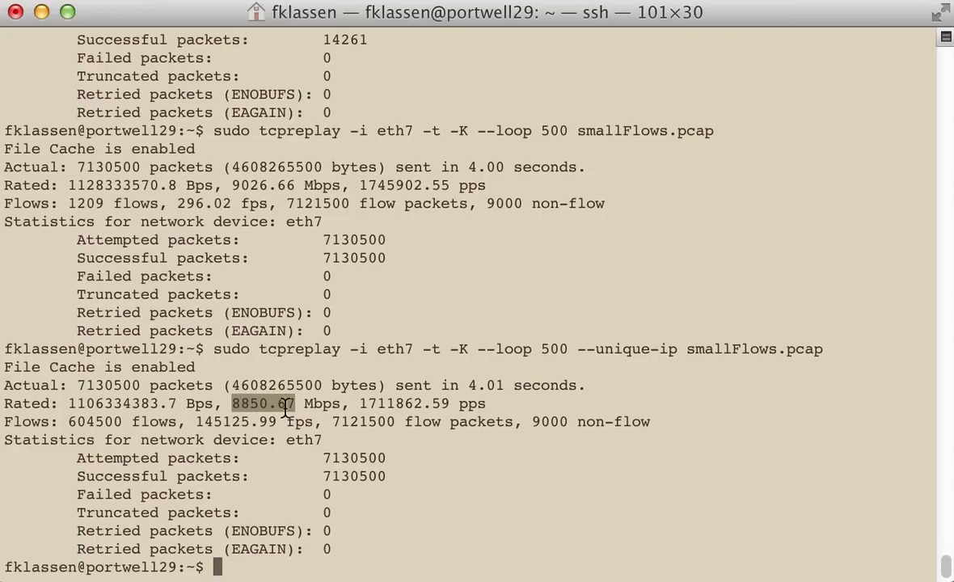
mouse_move(234, 421)
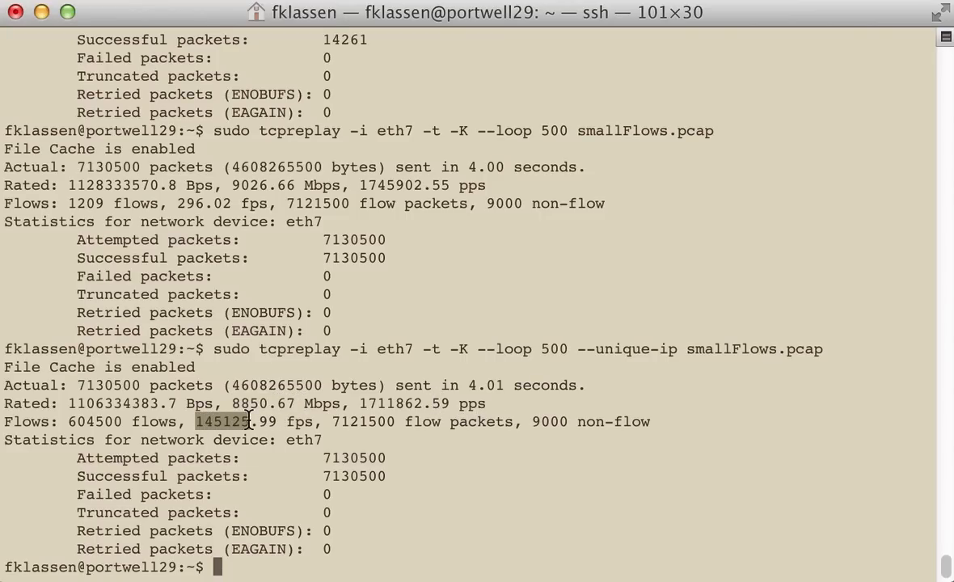
mouse_move(256, 424)
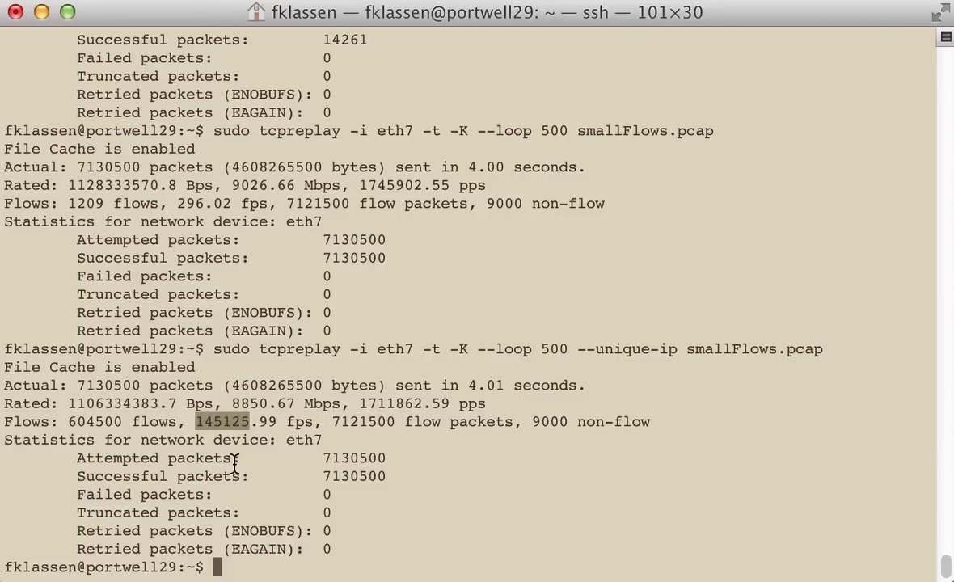
mouse_move(257, 475)
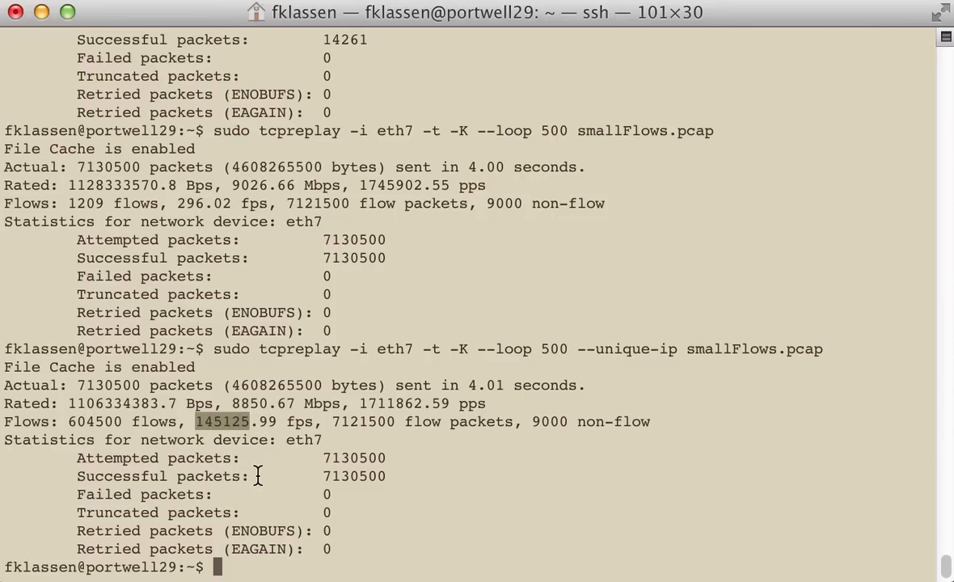